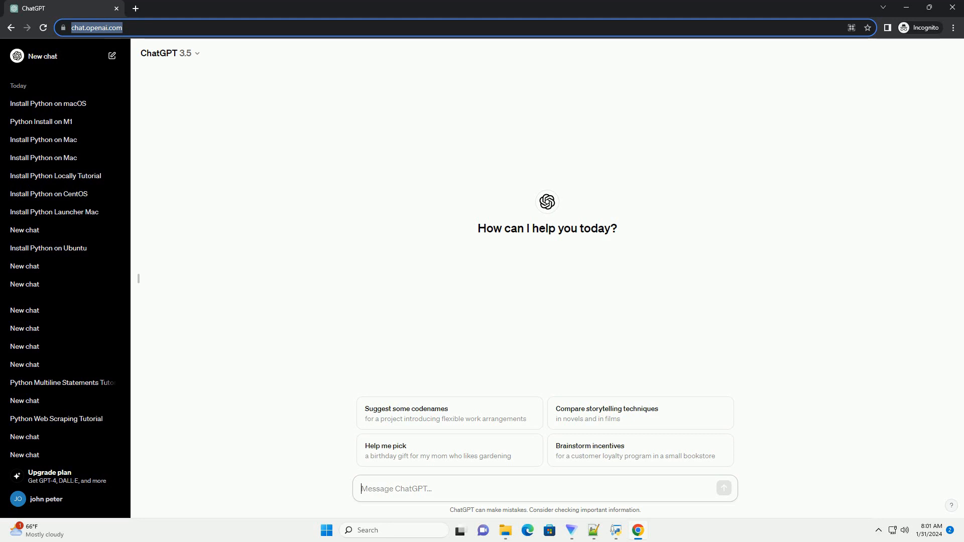
- Ask ChatGPT for a step-by-step guide to installing Python on macOS Monterey
click(723, 488)
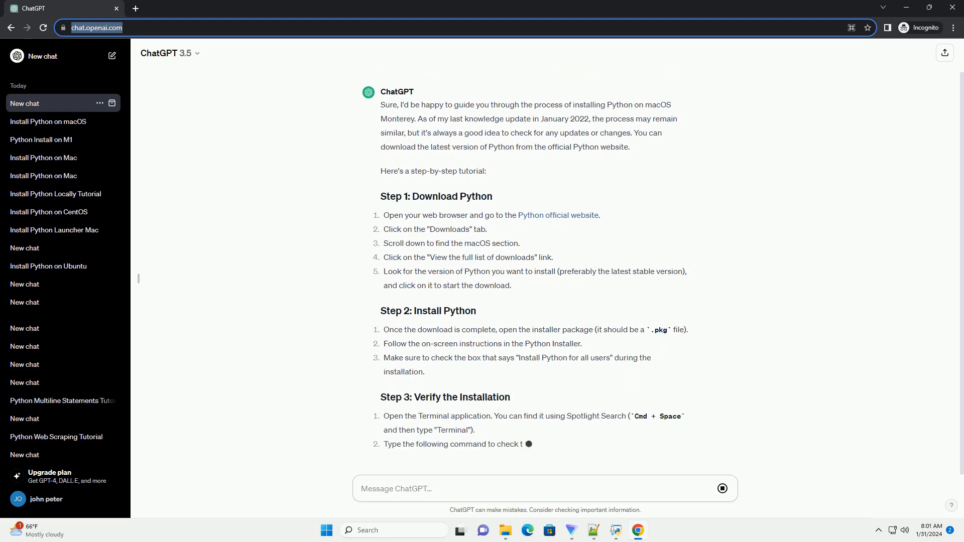
scroll(down, 3)
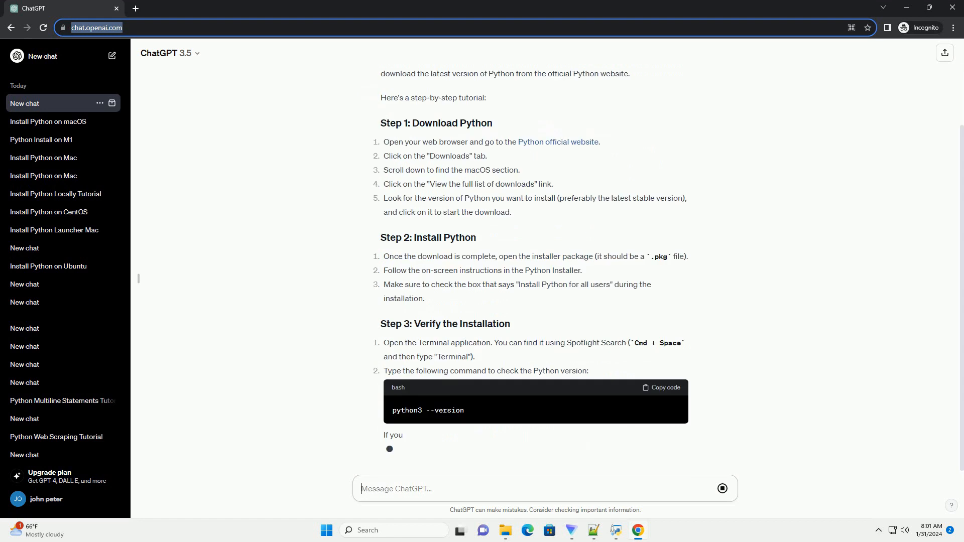
- Scroll through the generating answer to read the verification, pip and virtual environment steps
scroll(down, 3)
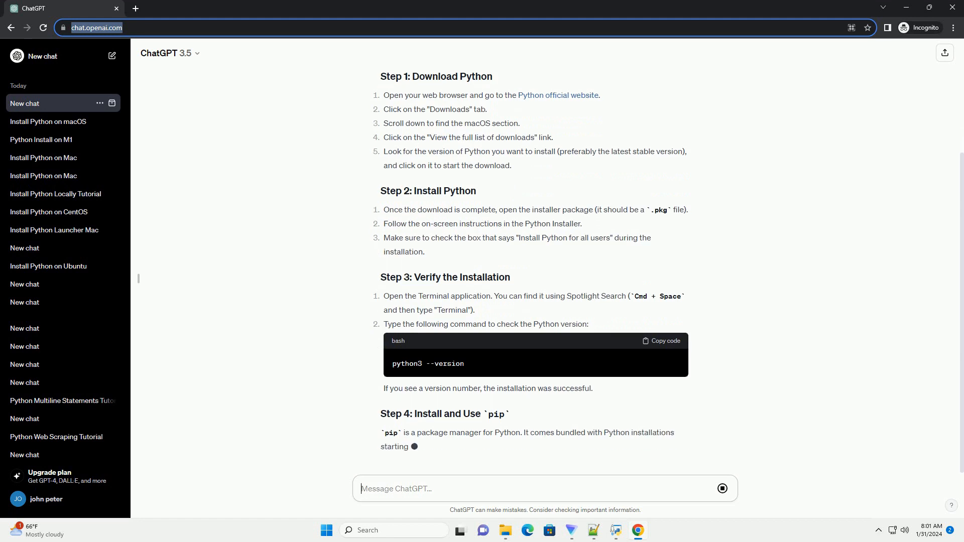
scroll(down, 3)
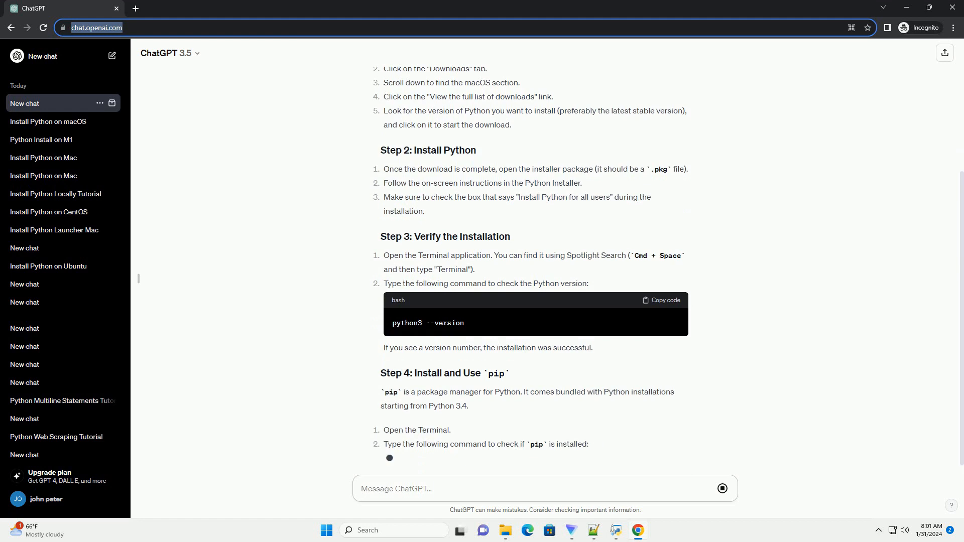
scroll(down, 3)
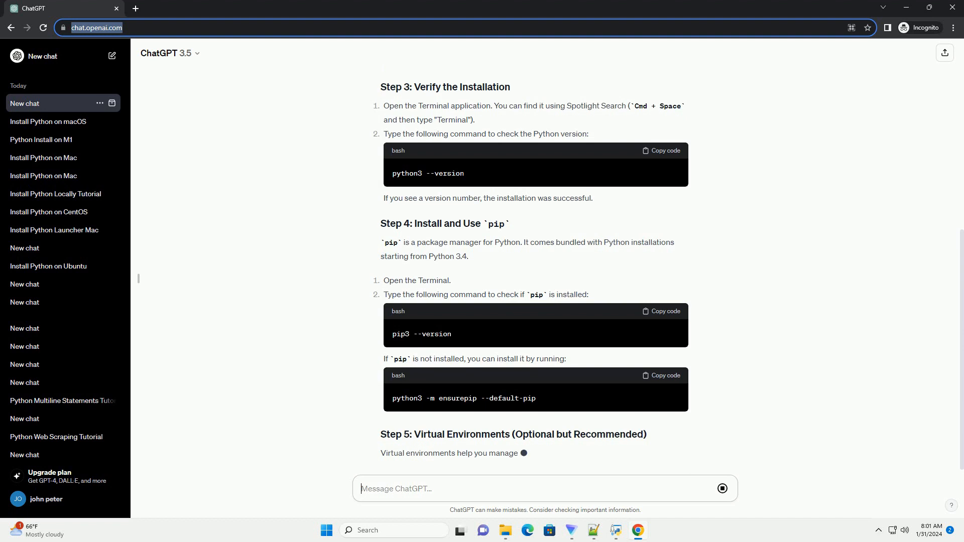
scroll(down, 3)
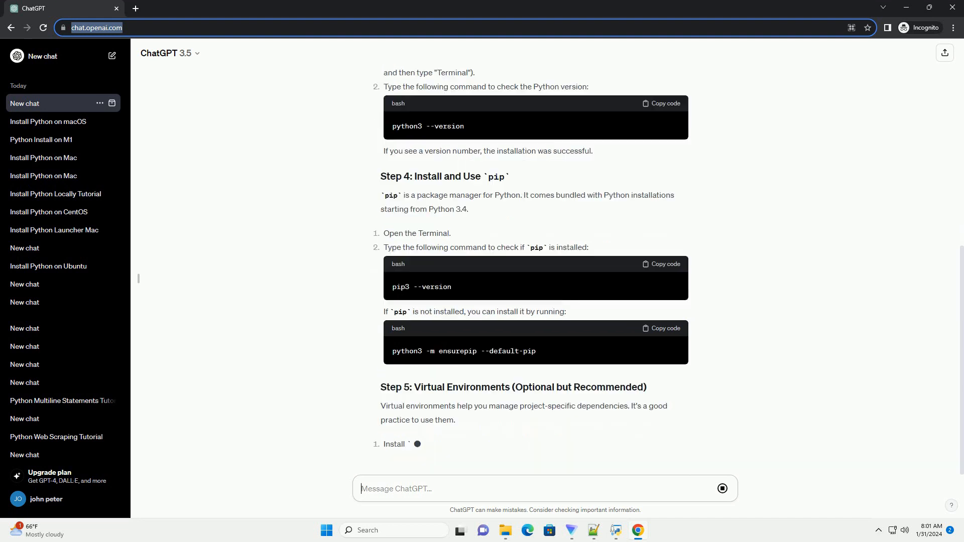
scroll(down, 3)
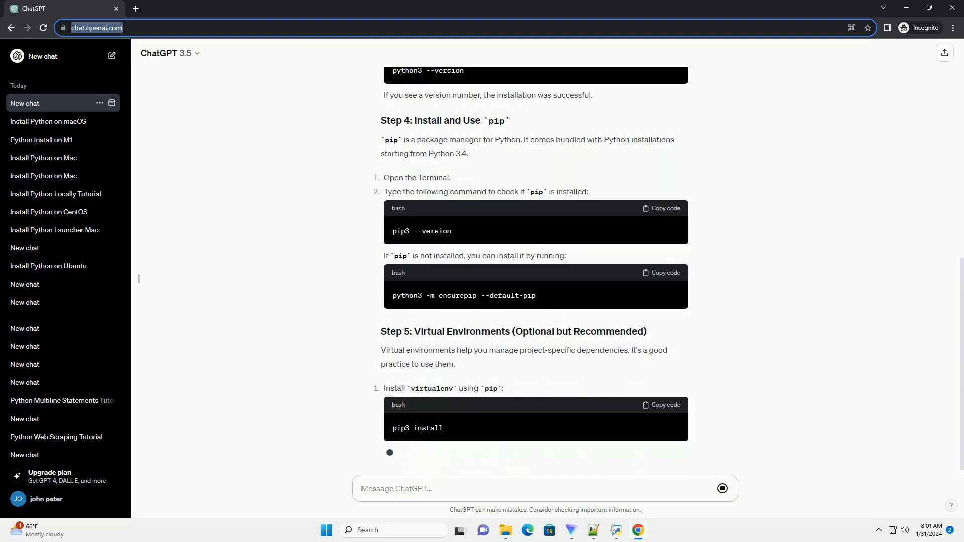